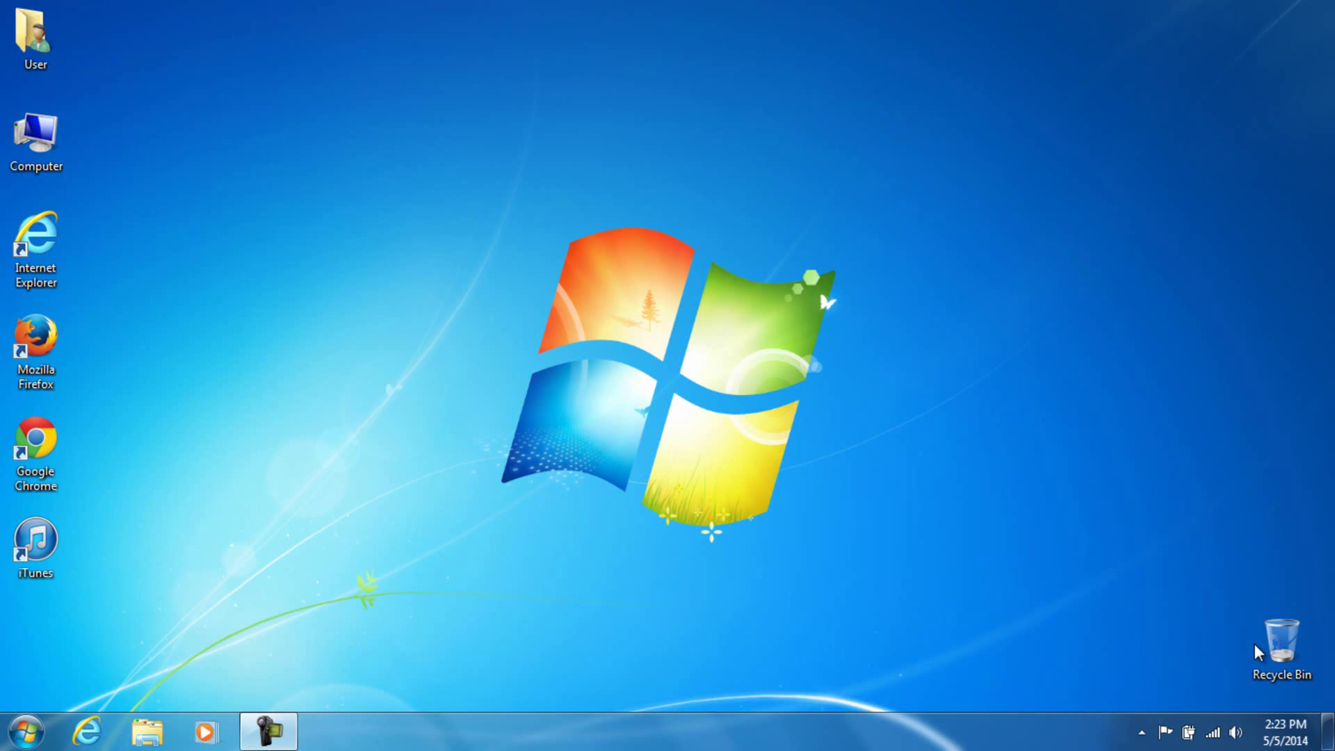
Launch iTunes from its desktop shortcut, opening the Radio page
{"action": "left_click", "coordinate": [35, 545]}
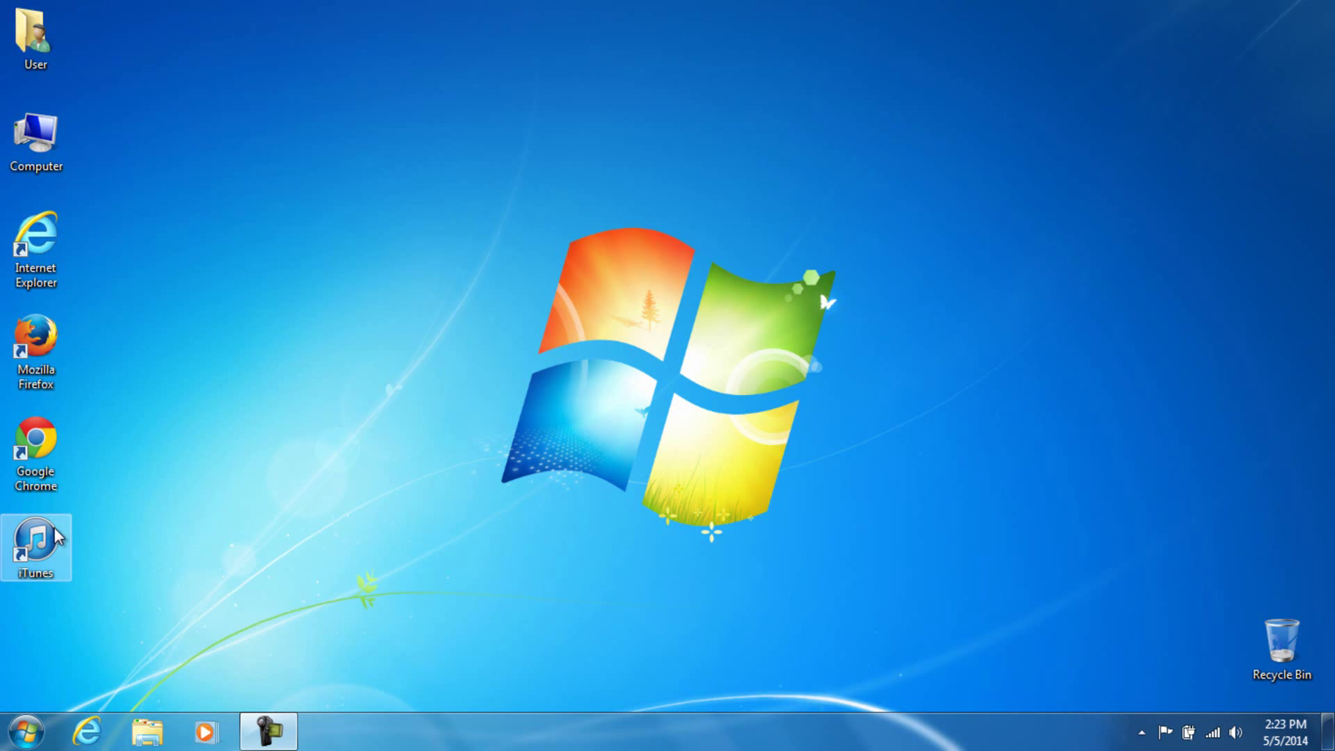
{"action": "double_click", "coordinate": [35, 546]}
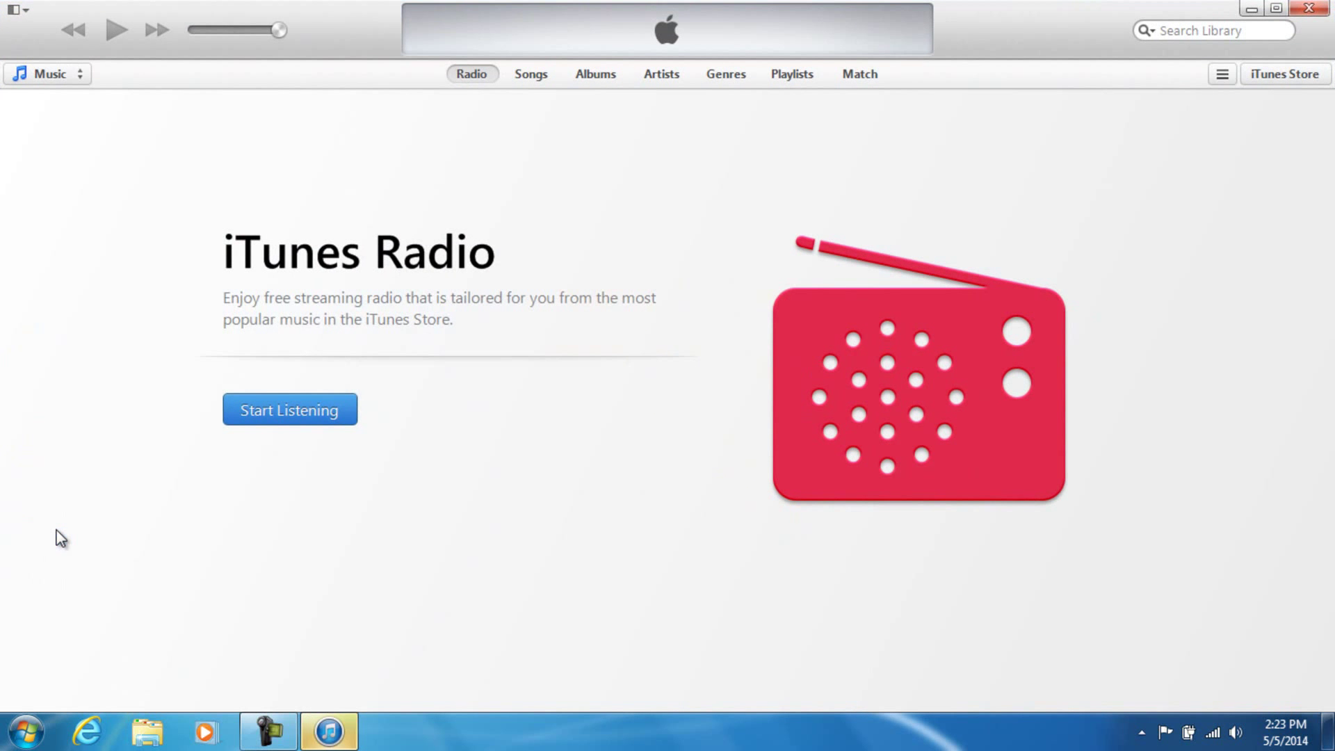
{"action": "mouse_move", "coordinate": [99, 318]}
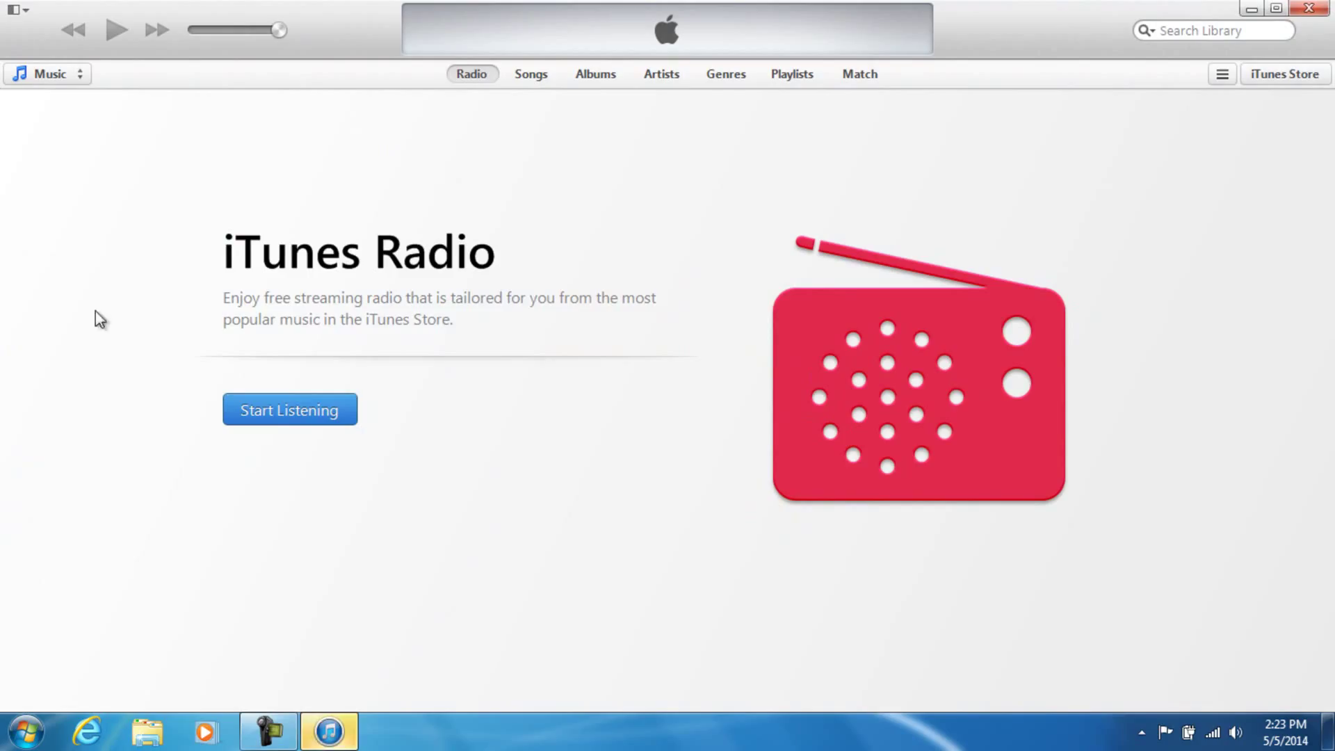
{"action": "mouse_move", "coordinate": [245, 618]}
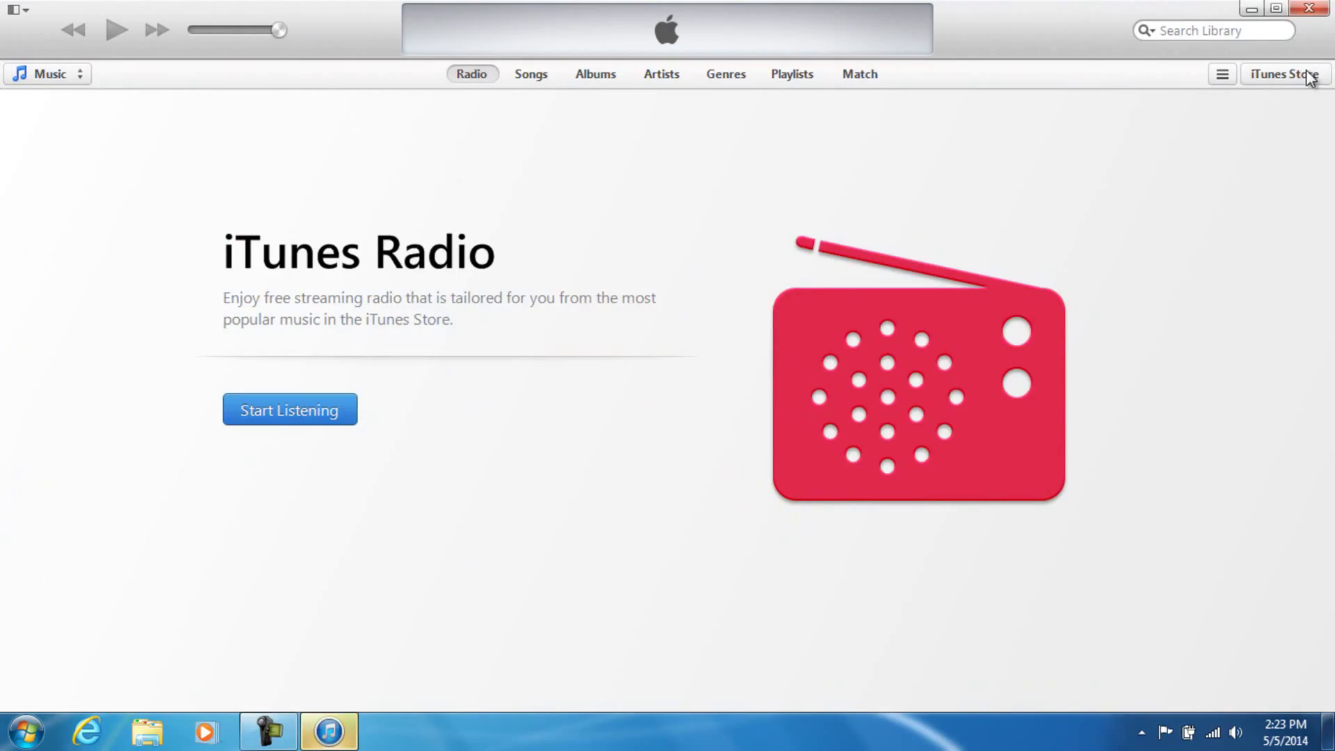
{"action": "mouse_move", "coordinate": [194, 454]}
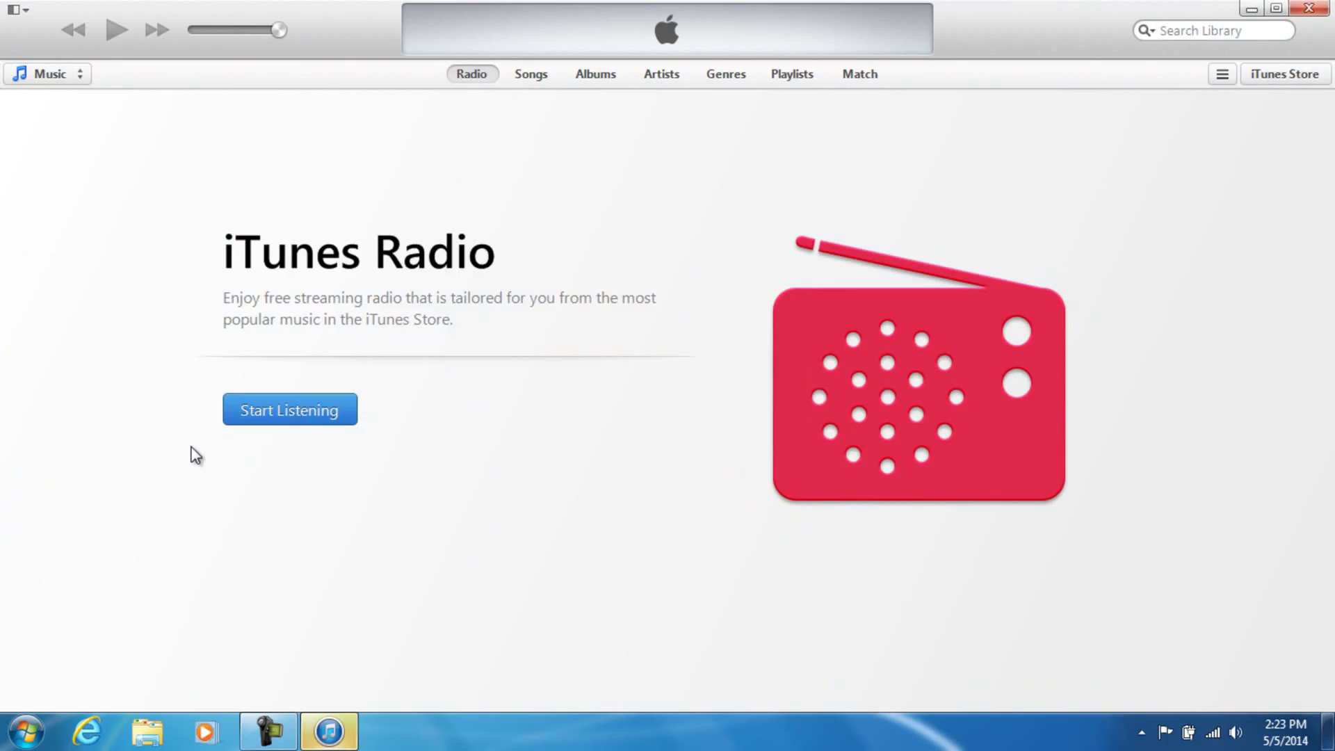
{"action": "mouse_move", "coordinate": [68, 129]}
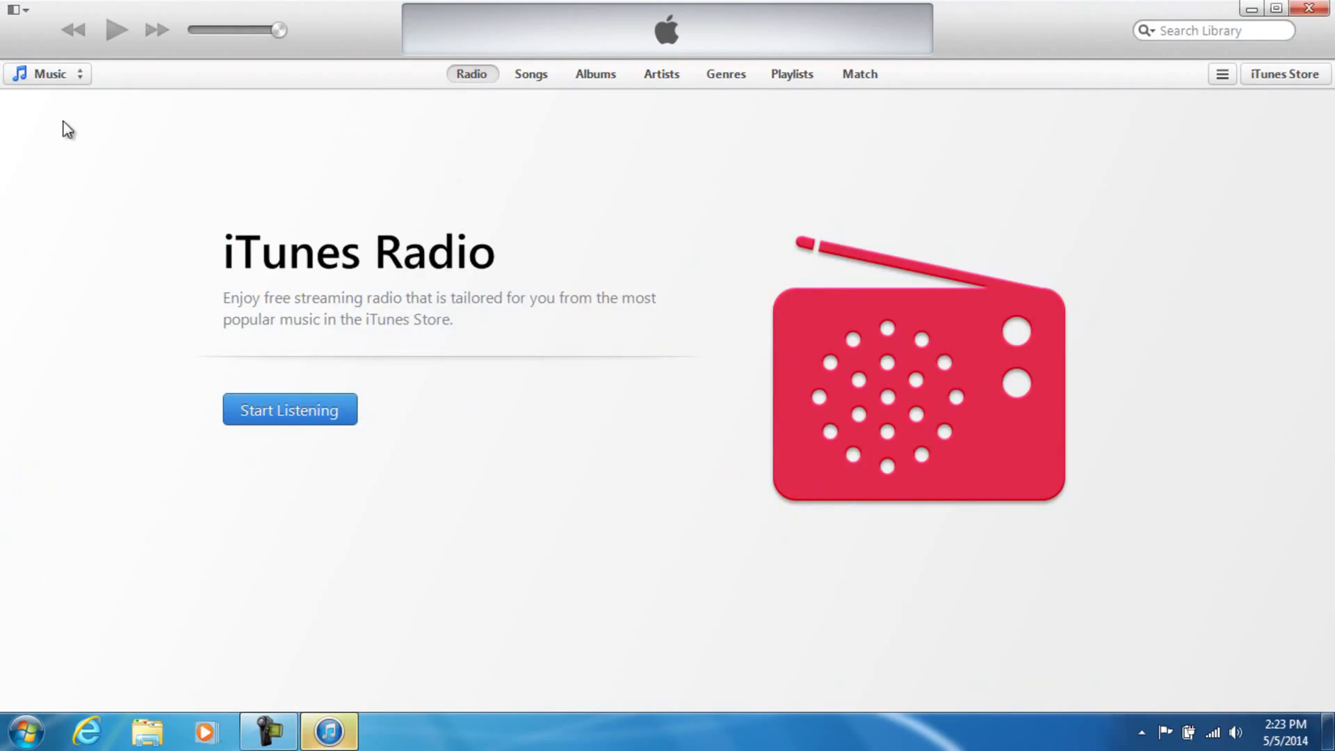
{"action": "mouse_move", "coordinate": [108, 131]}
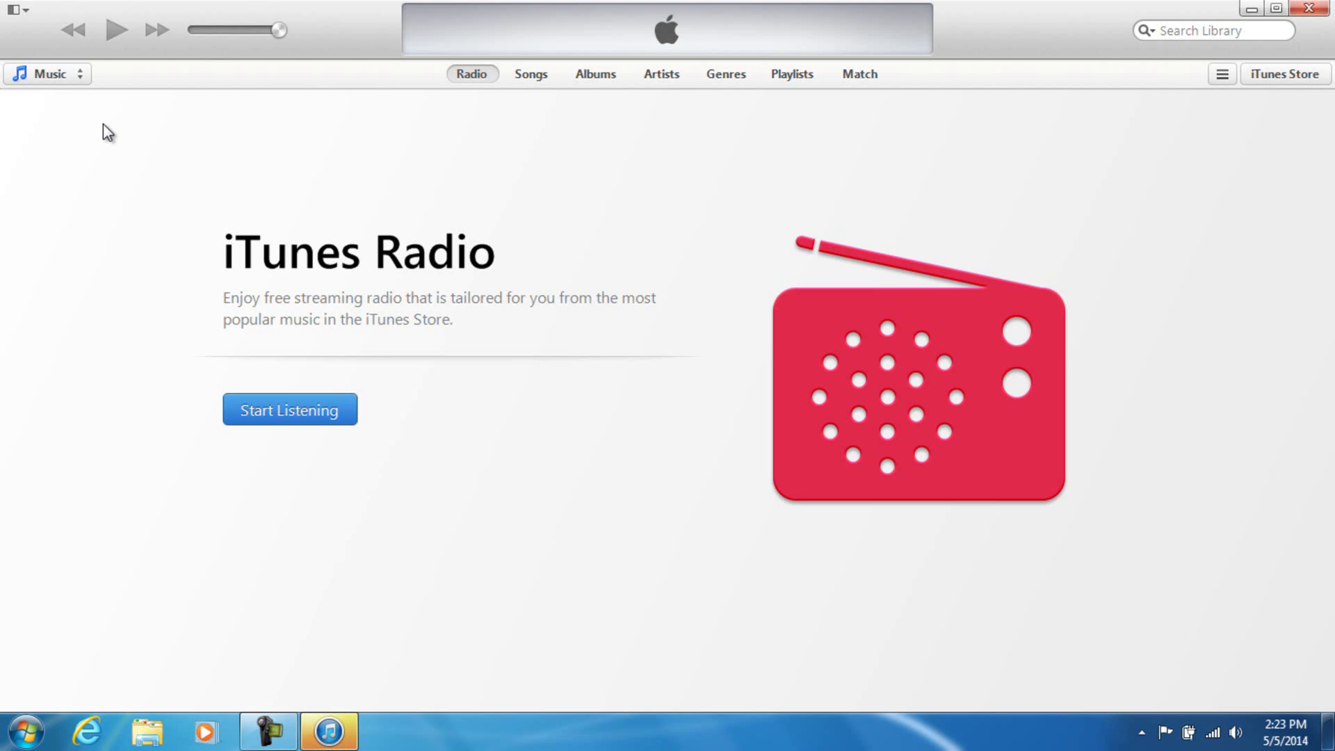
Reveal the menu bar with Alt and enable Show Status Bar from the View menu
{"action": "key", "text": "alt"}
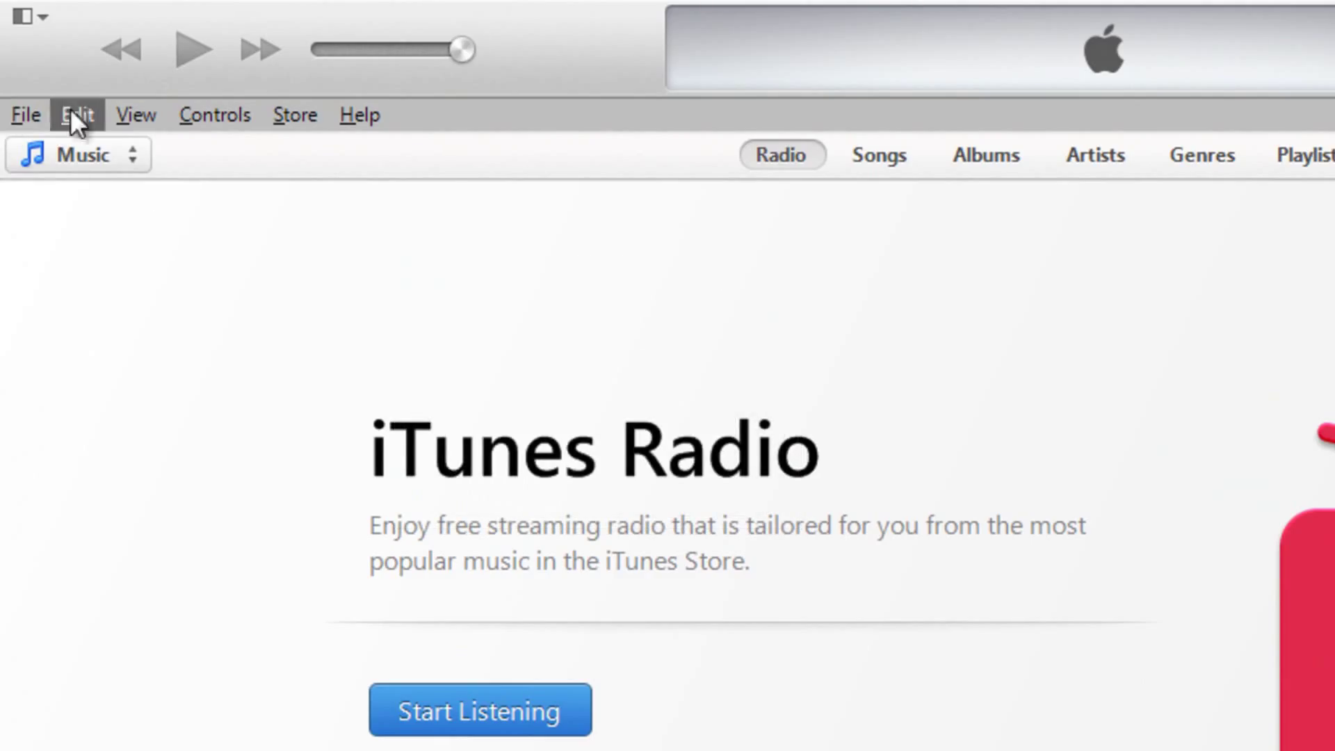
{"action": "mouse_move", "coordinate": [136, 115]}
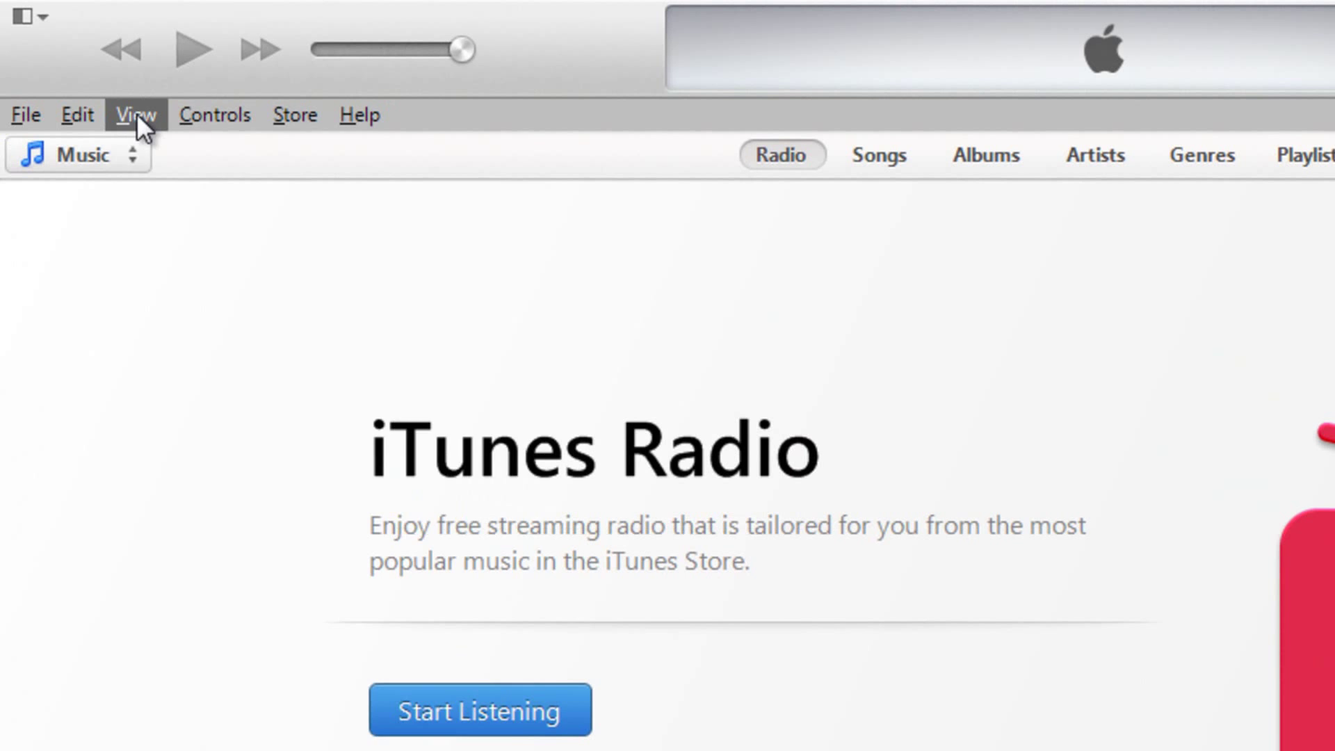
{"action": "left_click", "coordinate": [135, 115]}
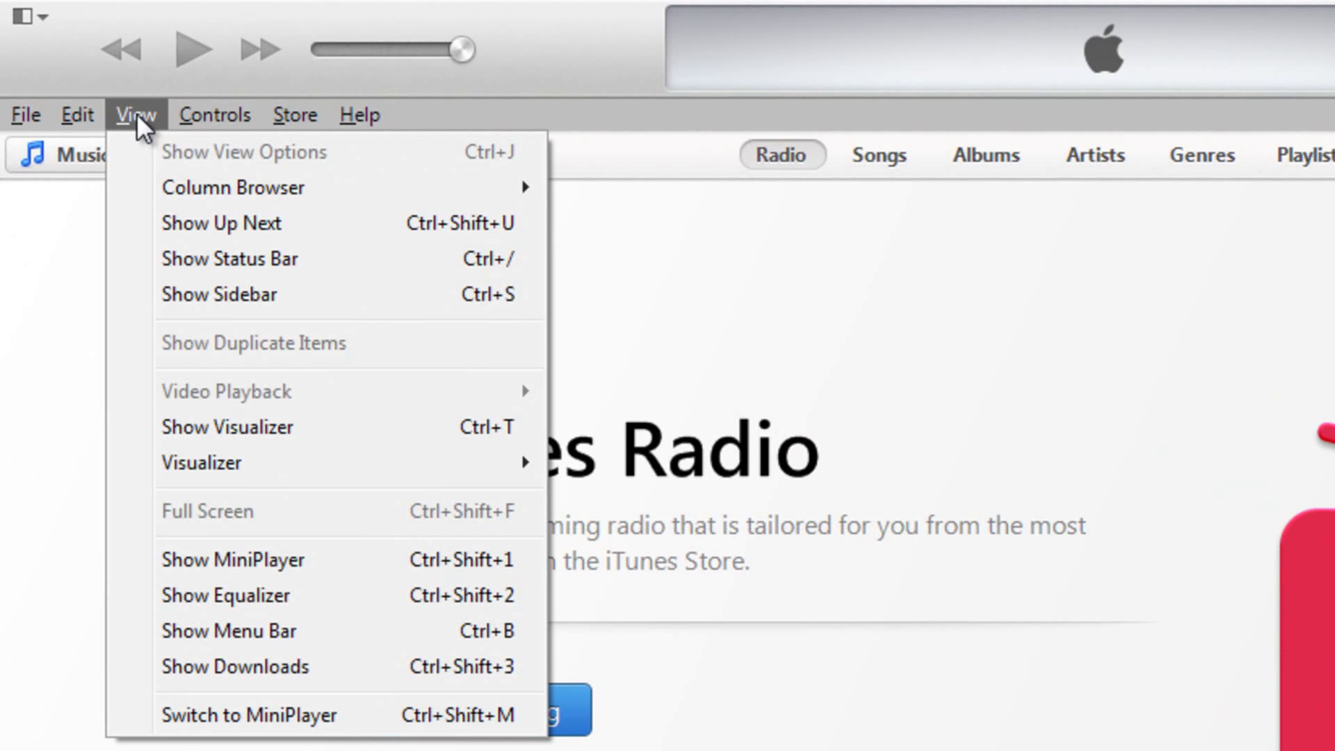
{"action": "mouse_move", "coordinate": [224, 187]}
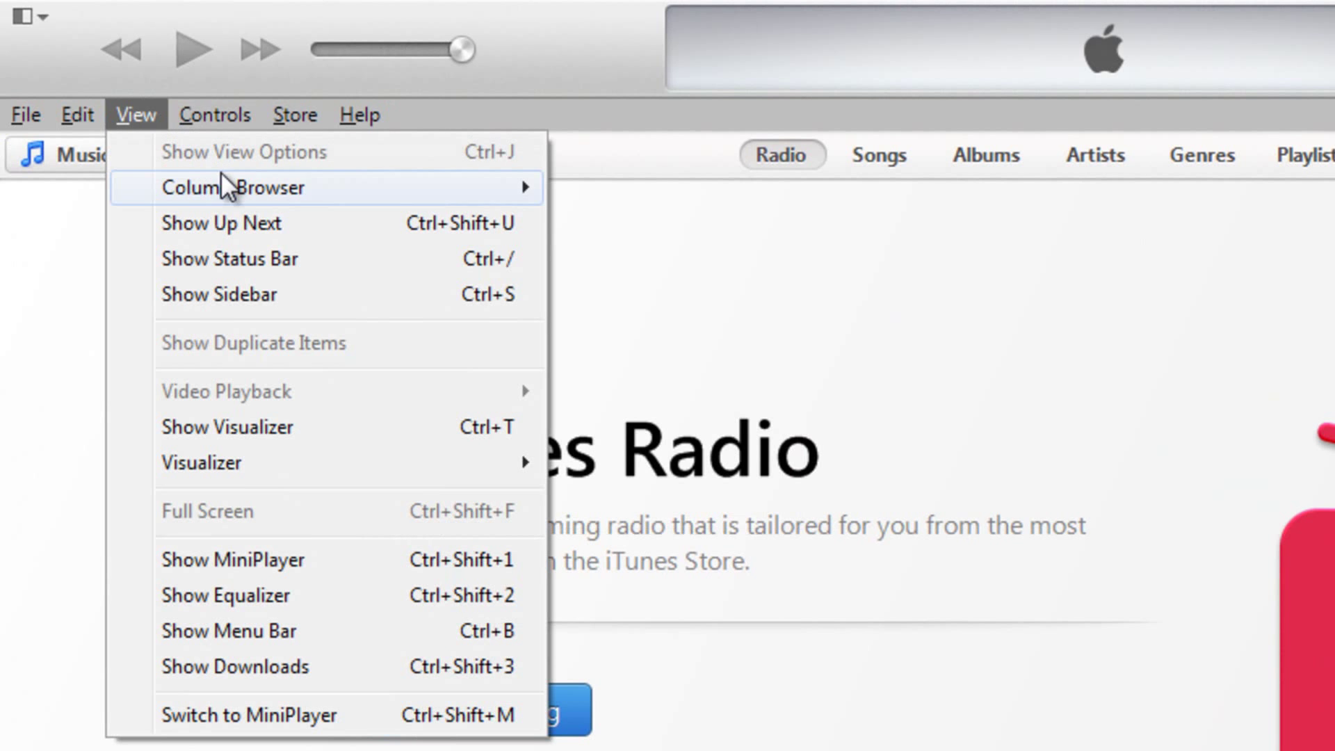
{"action": "mouse_move", "coordinate": [247, 223]}
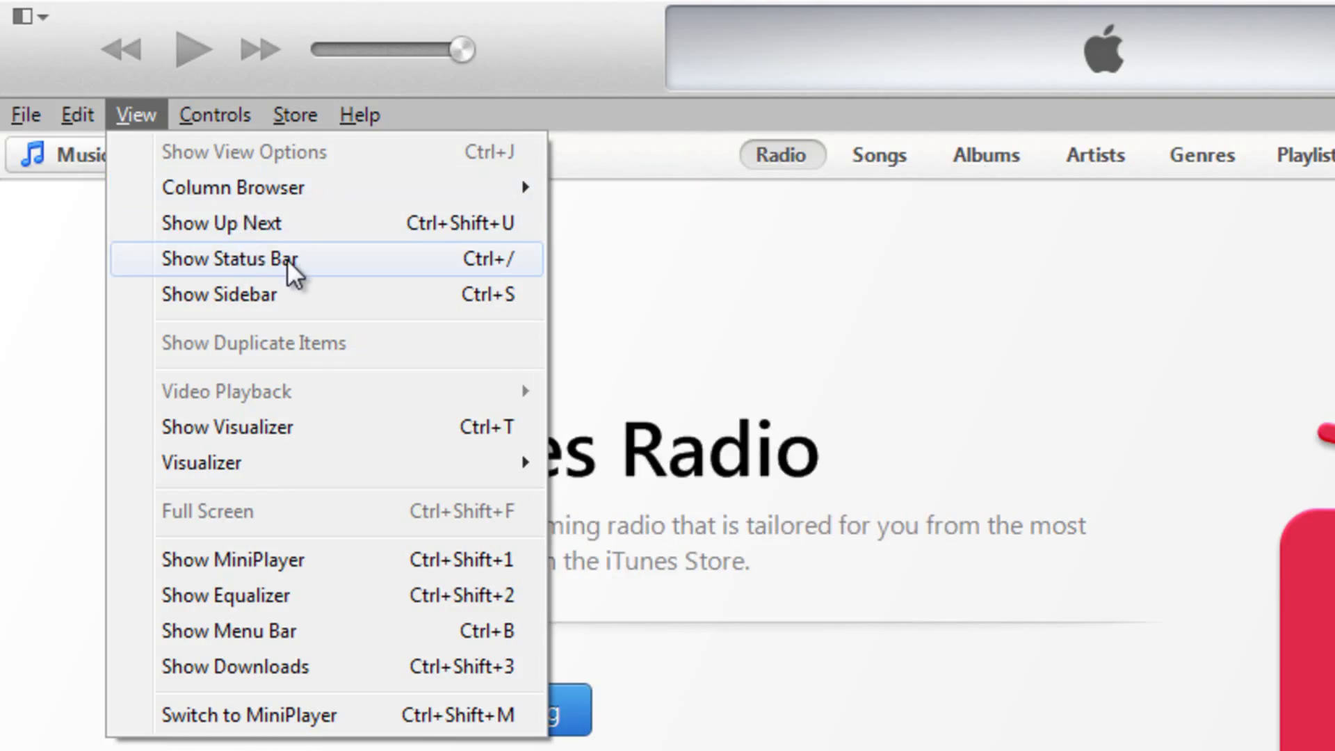
{"action": "left_click", "coordinate": [227, 259]}
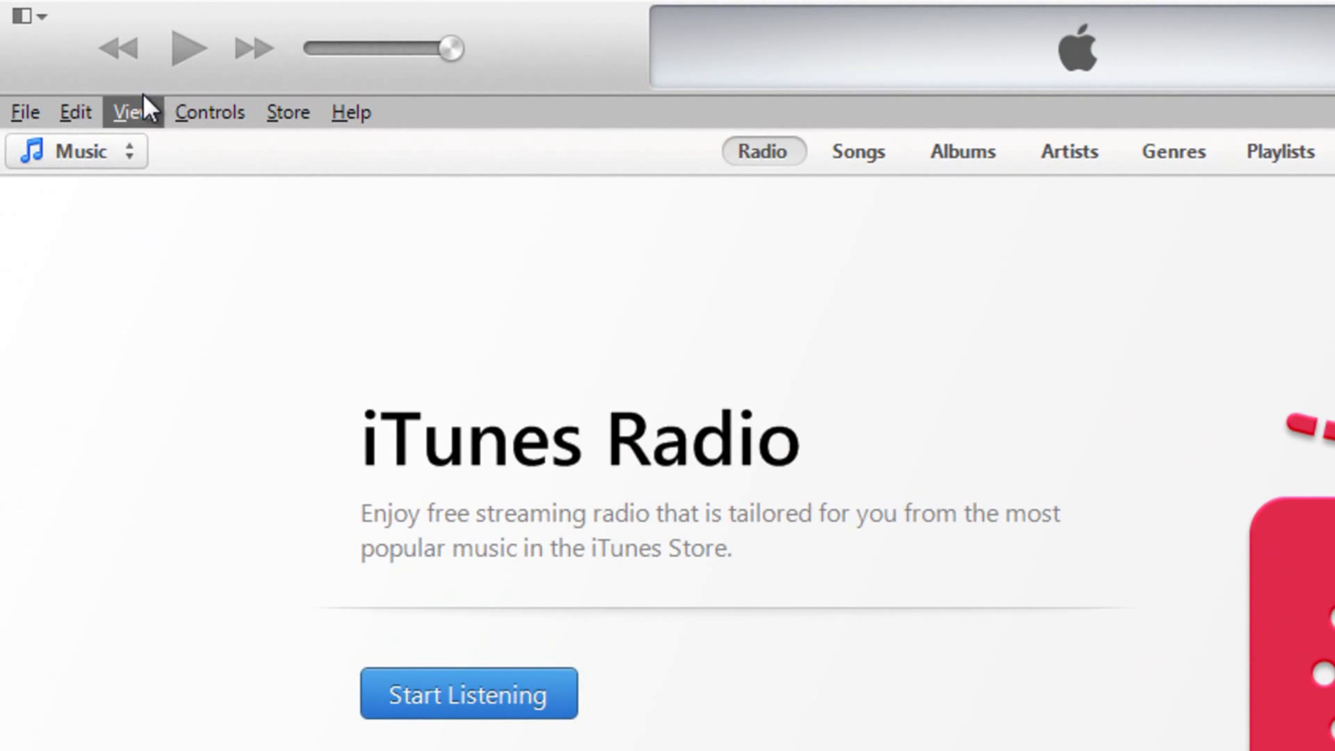
Choose View > Show Sidebar to display the Library, Store, Genius and Playlists sections
{"action": "left_click", "coordinate": [129, 111]}
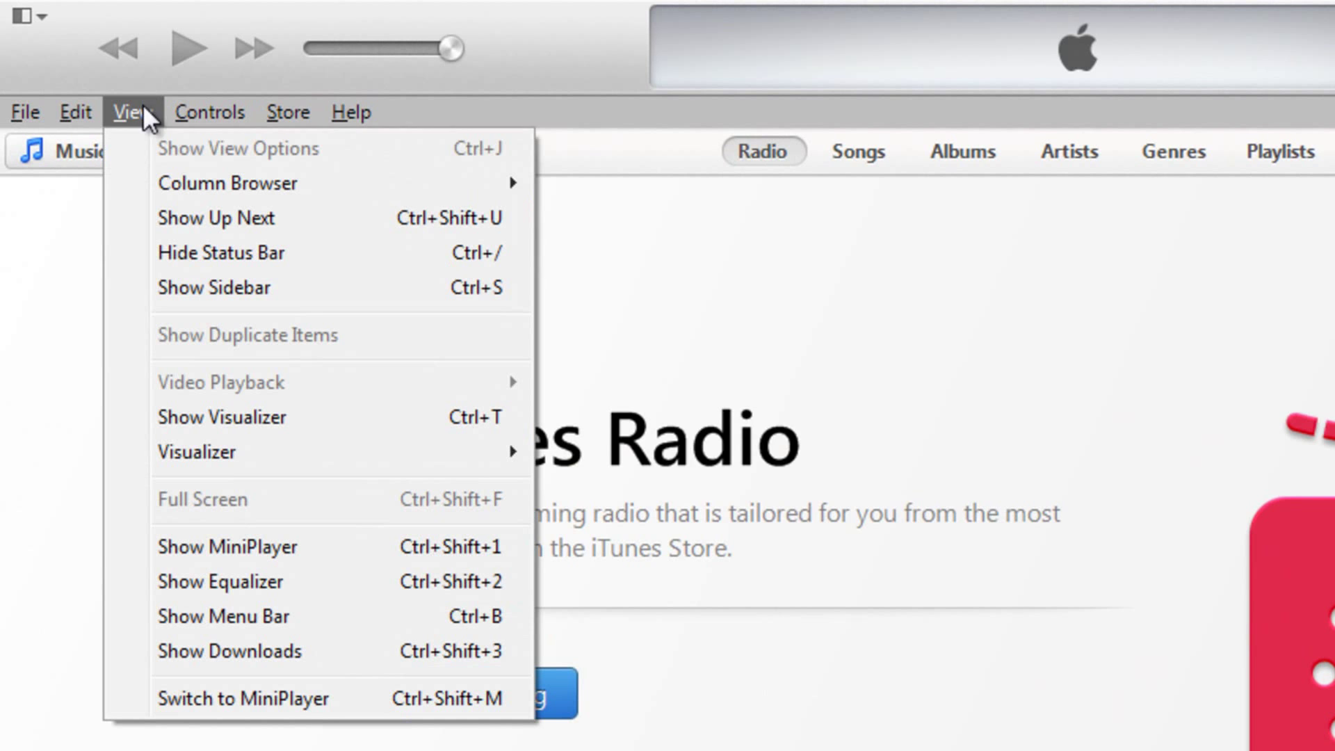
{"action": "mouse_move", "coordinate": [211, 252]}
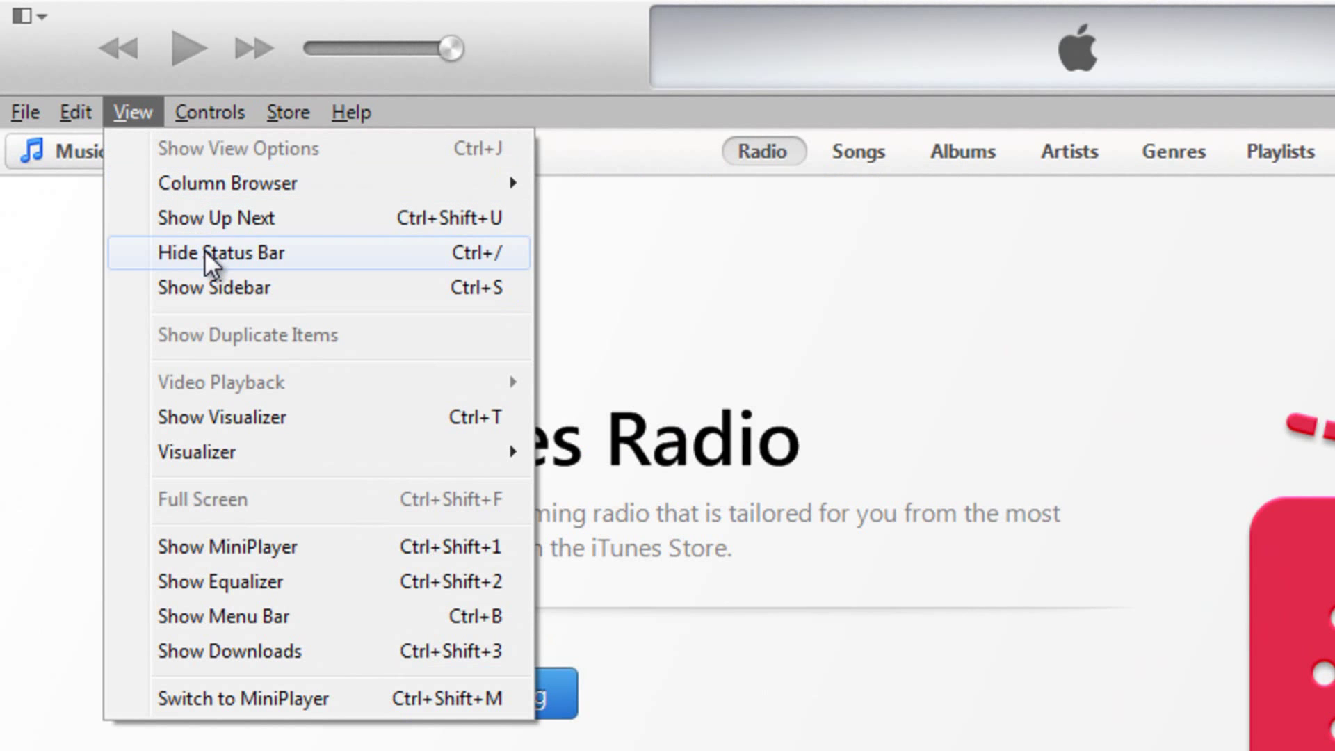
{"action": "mouse_move", "coordinate": [231, 287]}
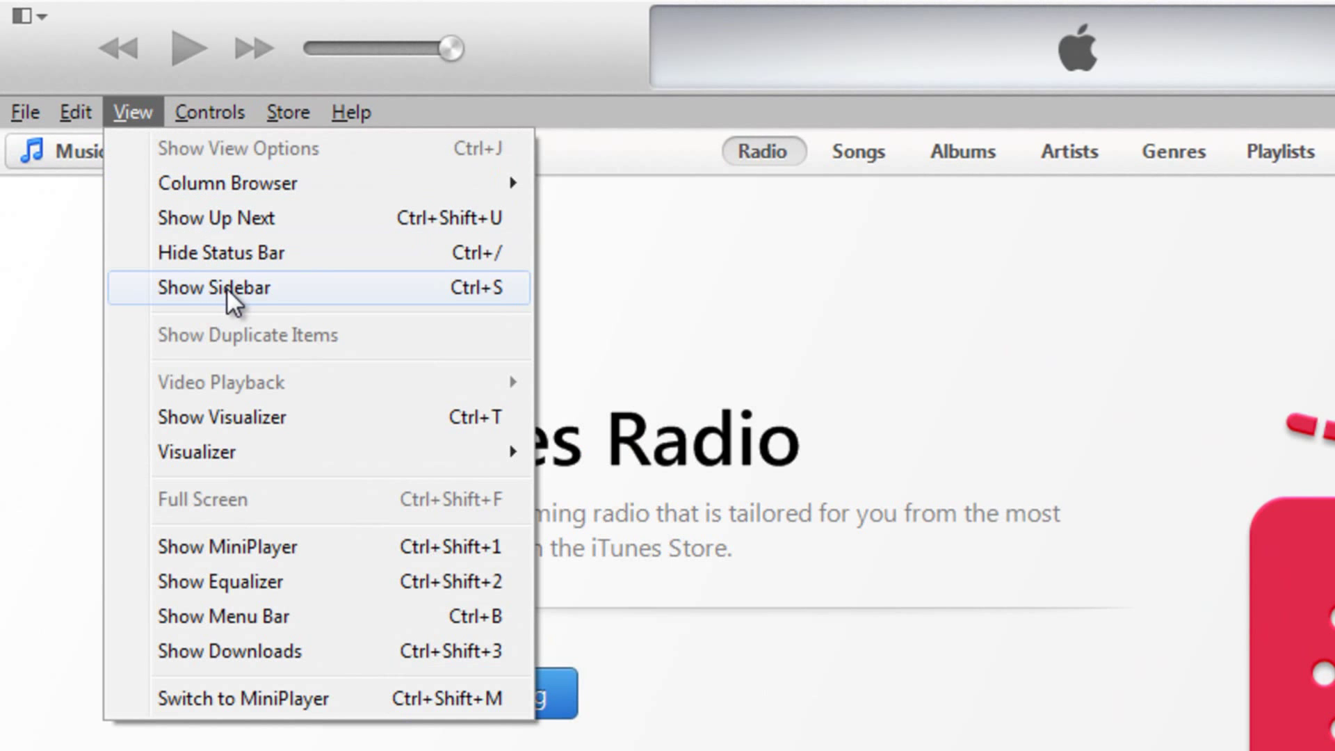
{"action": "left_click", "coordinate": [215, 287]}
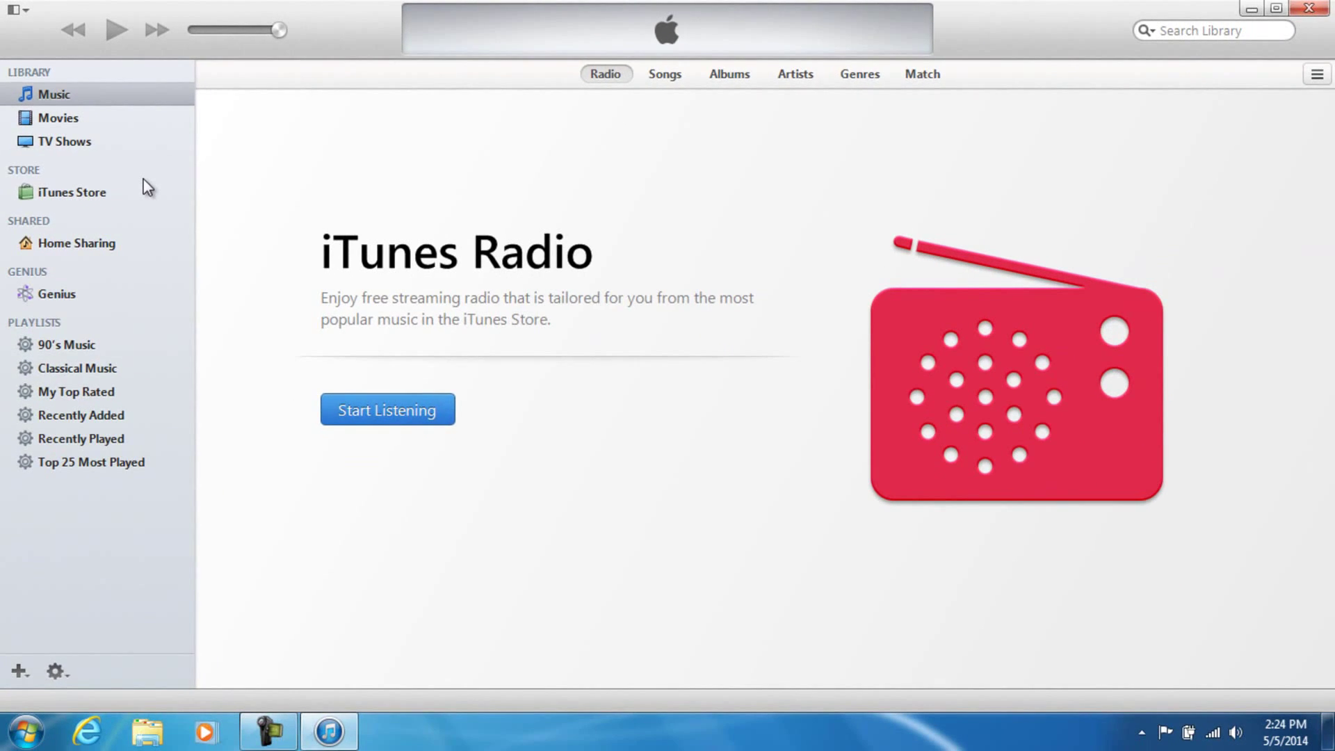
Choose View > Show Menu Bar so the menu bar stays permanently visible
{"action": "left_click", "coordinate": [153, 129]}
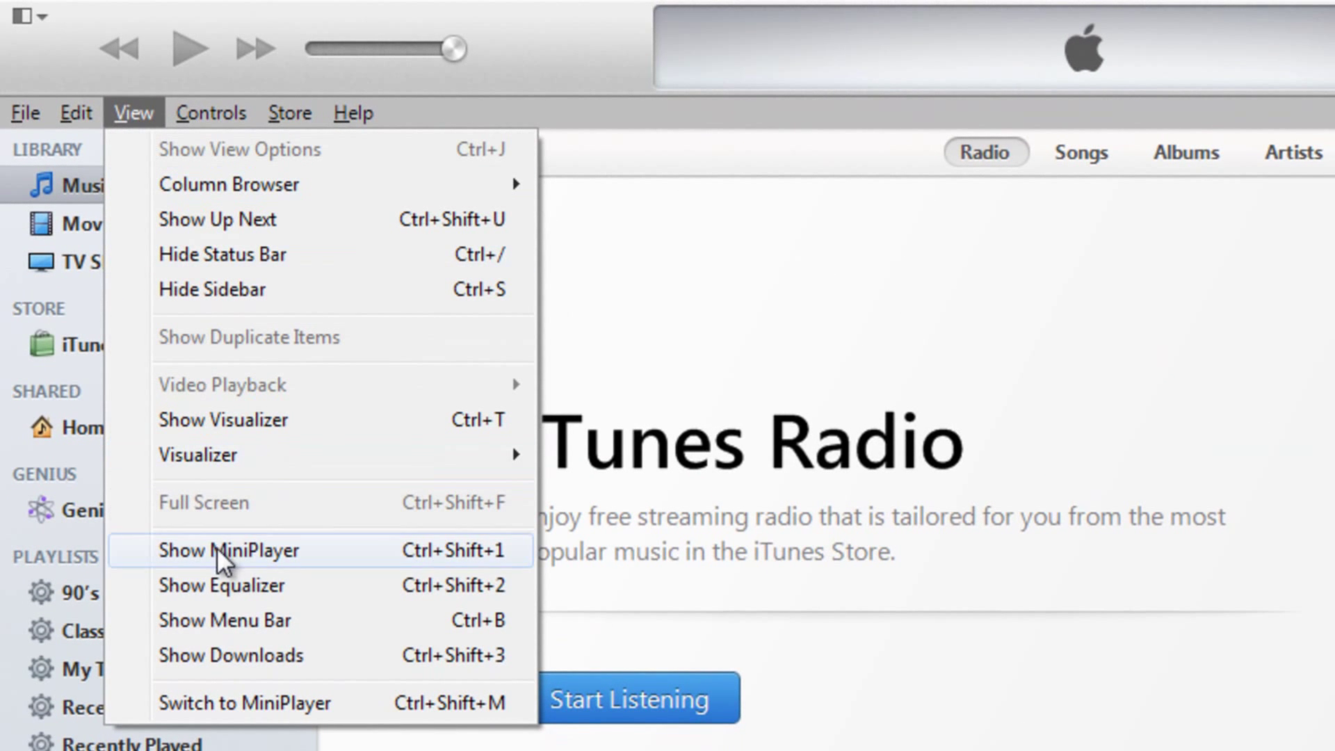
{"action": "mouse_move", "coordinate": [246, 619]}
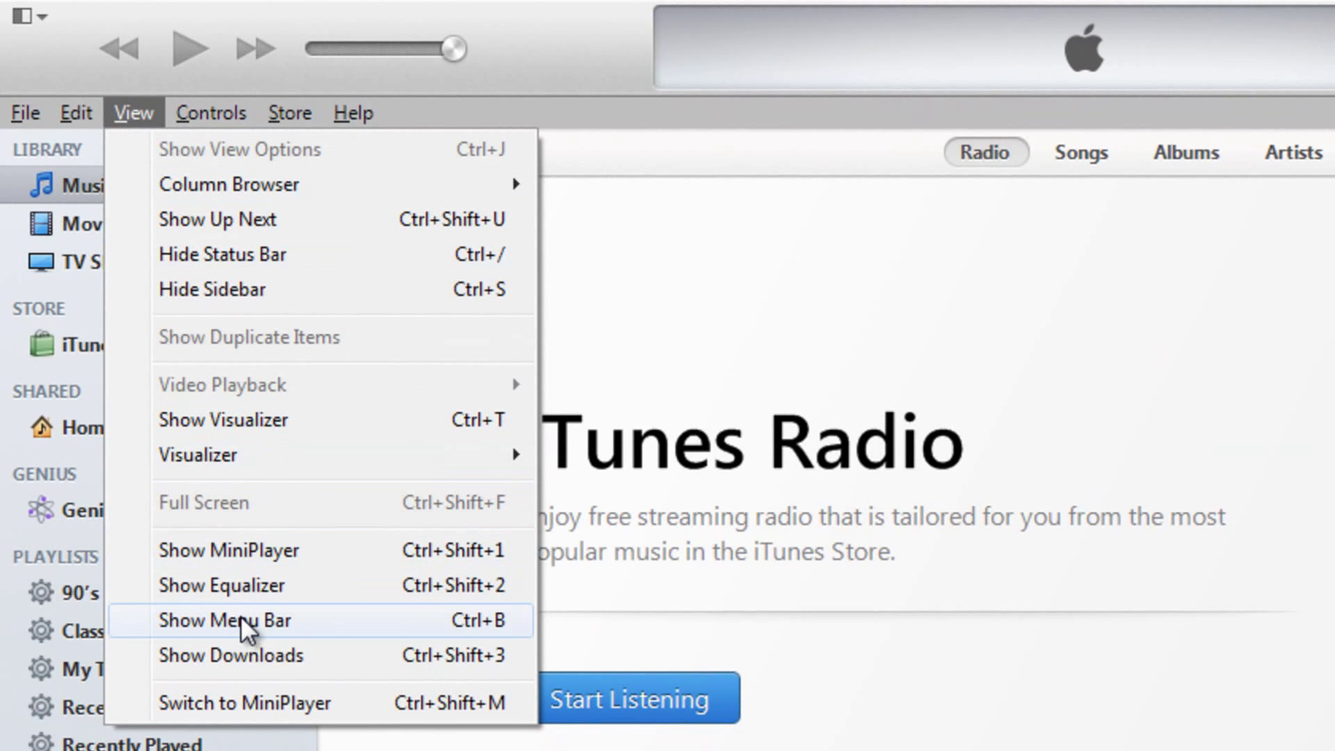
{"action": "left_click", "coordinate": [225, 620]}
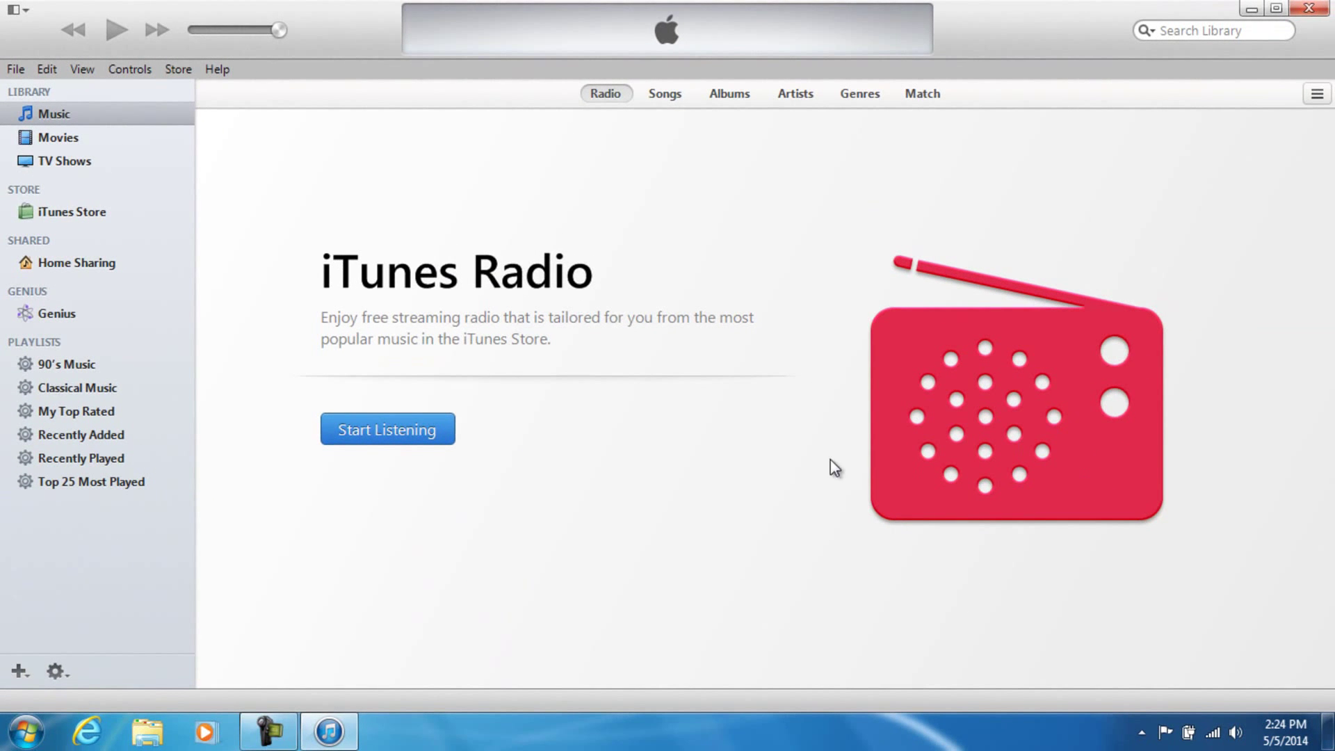
{"action": "mouse_move", "coordinate": [1008, 166]}
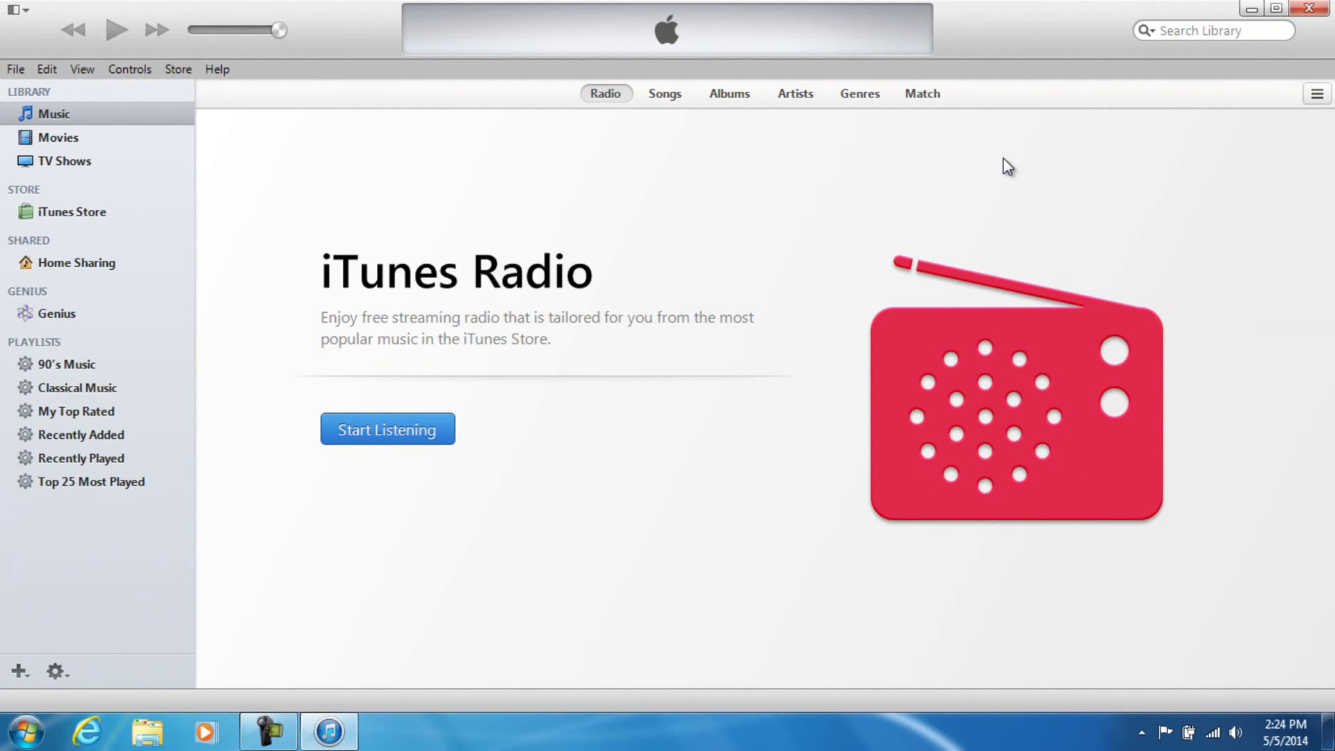
{"action": "mouse_move", "coordinate": [57, 126]}
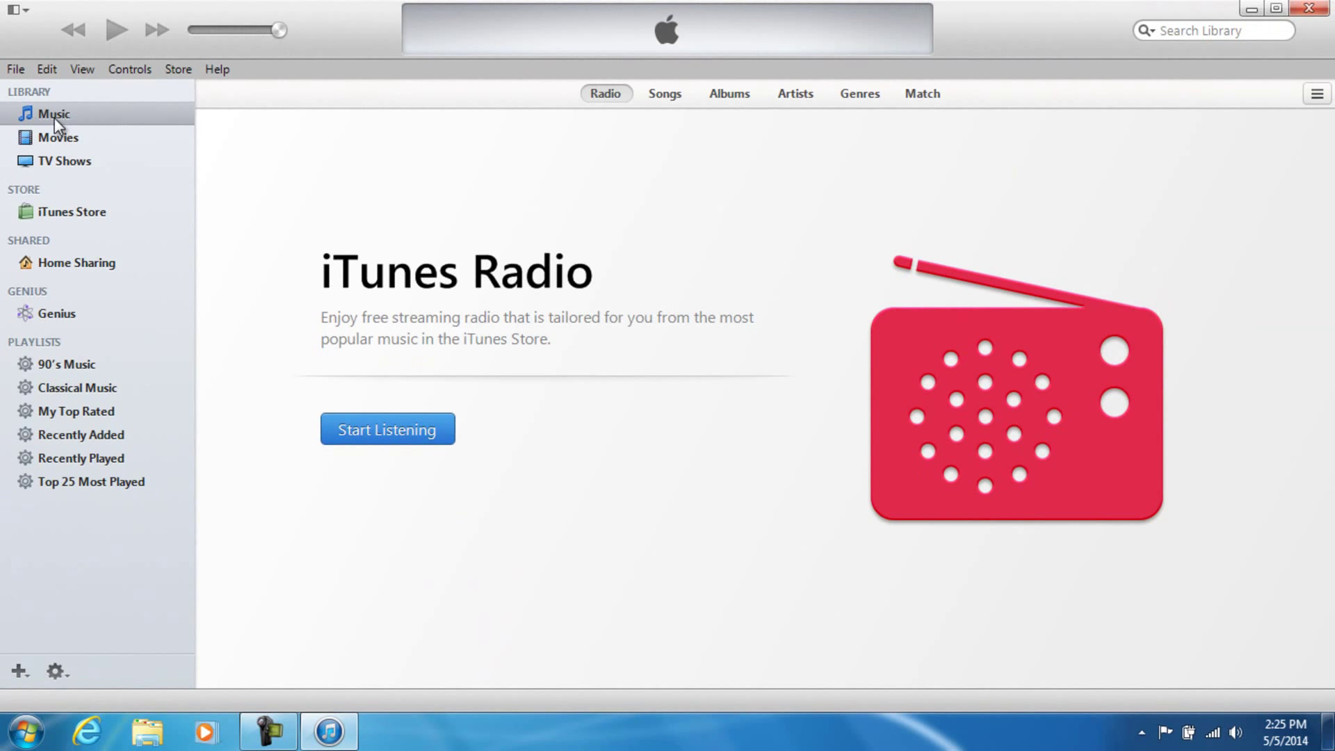
Browse Movies, iTunes Store, Home Sharing, Genius and top playlists, return to Music, then close iTunes
{"action": "left_click", "coordinate": [57, 136]}
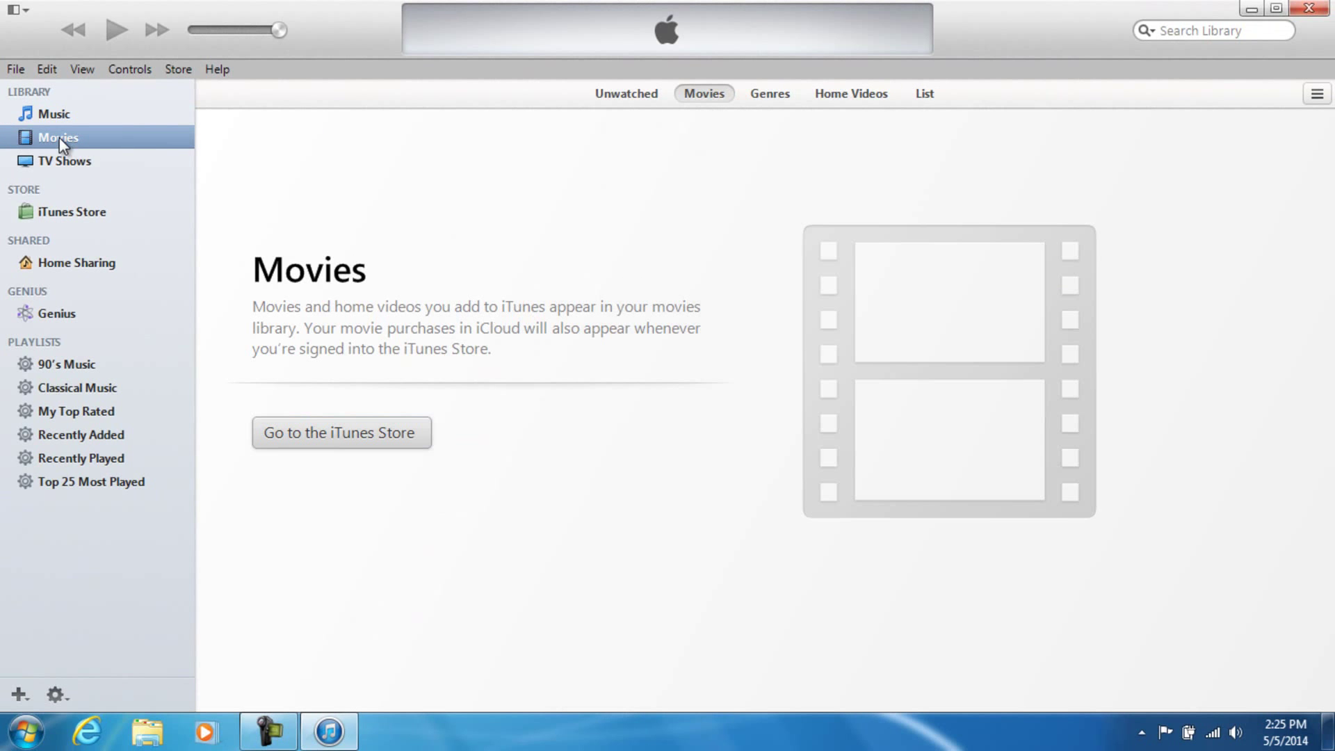
{"action": "left_click", "coordinate": [72, 211]}
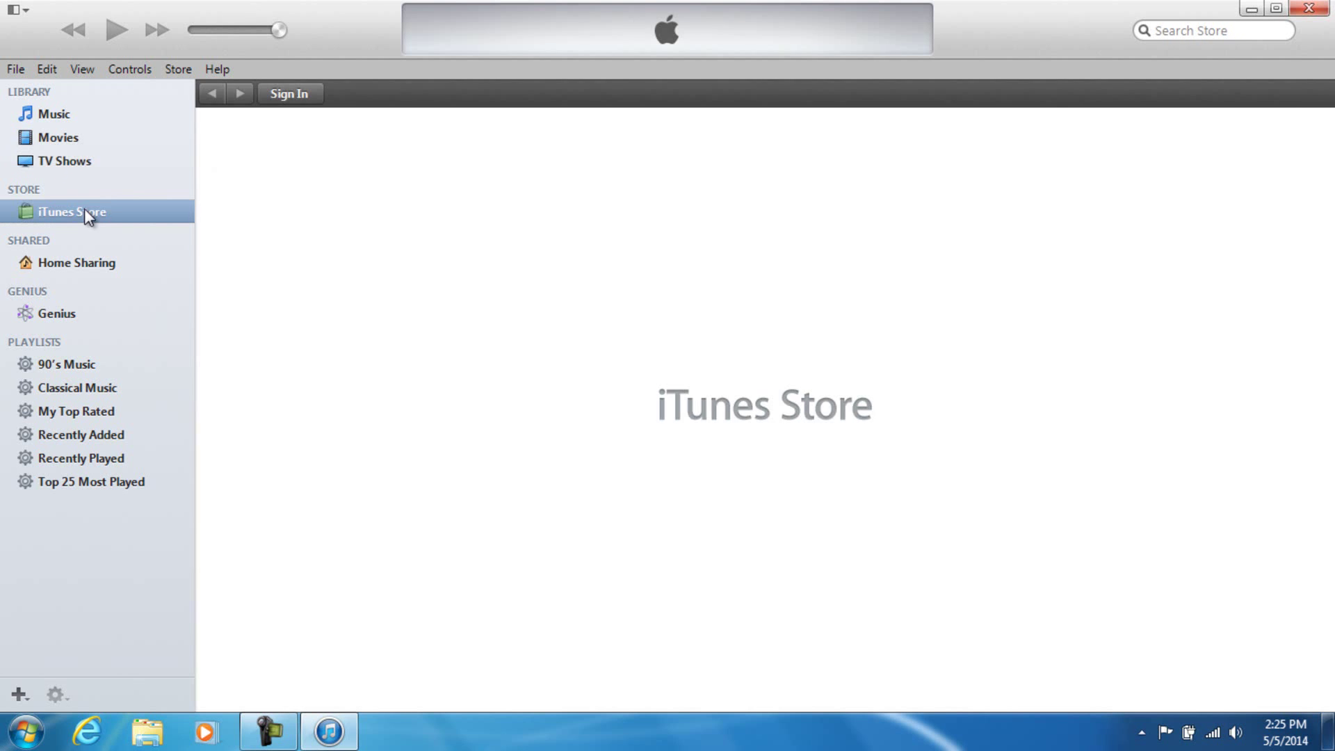
{"action": "left_click", "coordinate": [75, 262]}
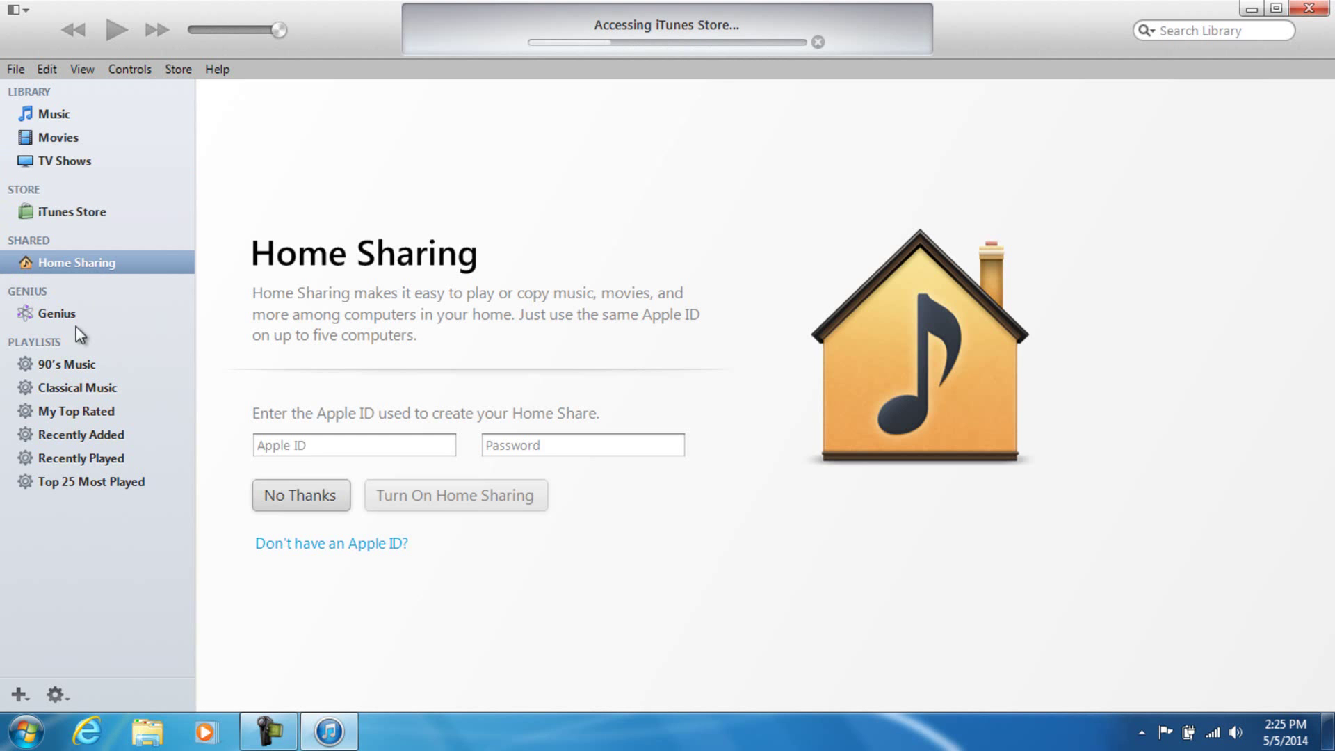
{"action": "left_click", "coordinate": [57, 313]}
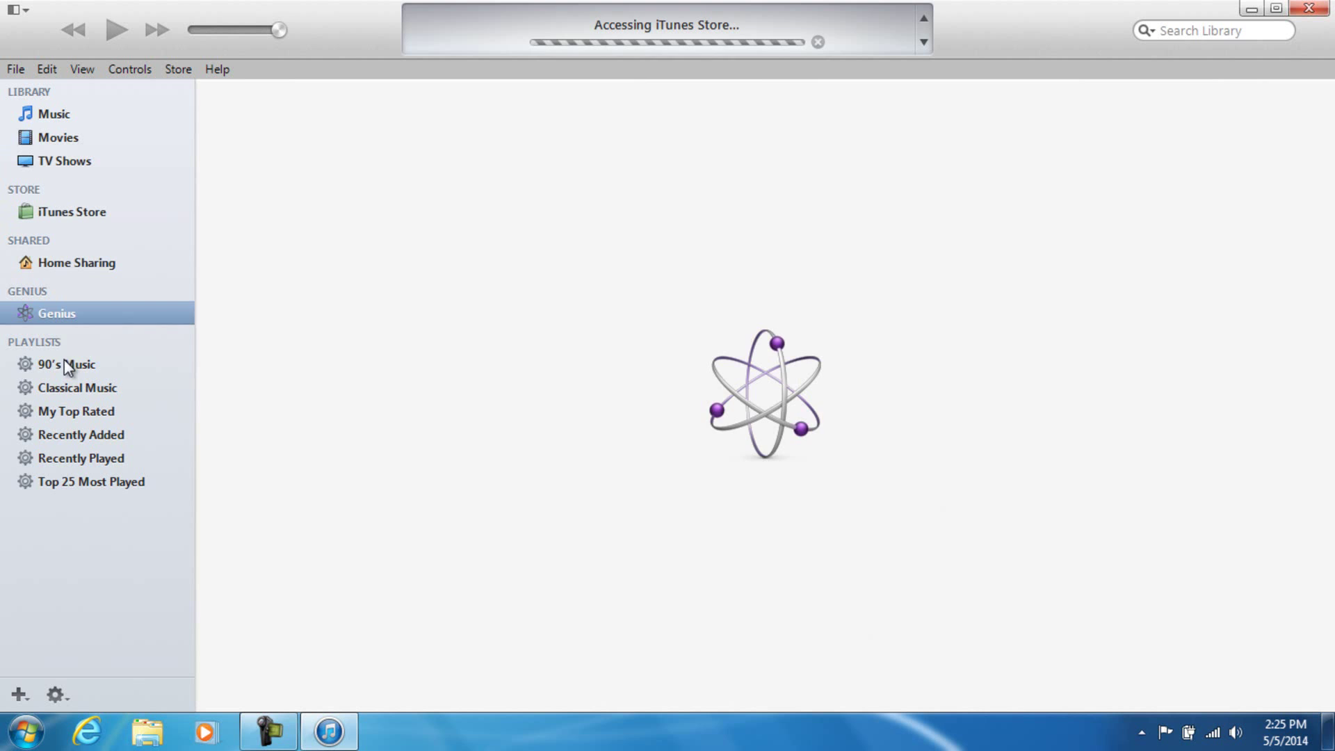
{"action": "left_click", "coordinate": [76, 411]}
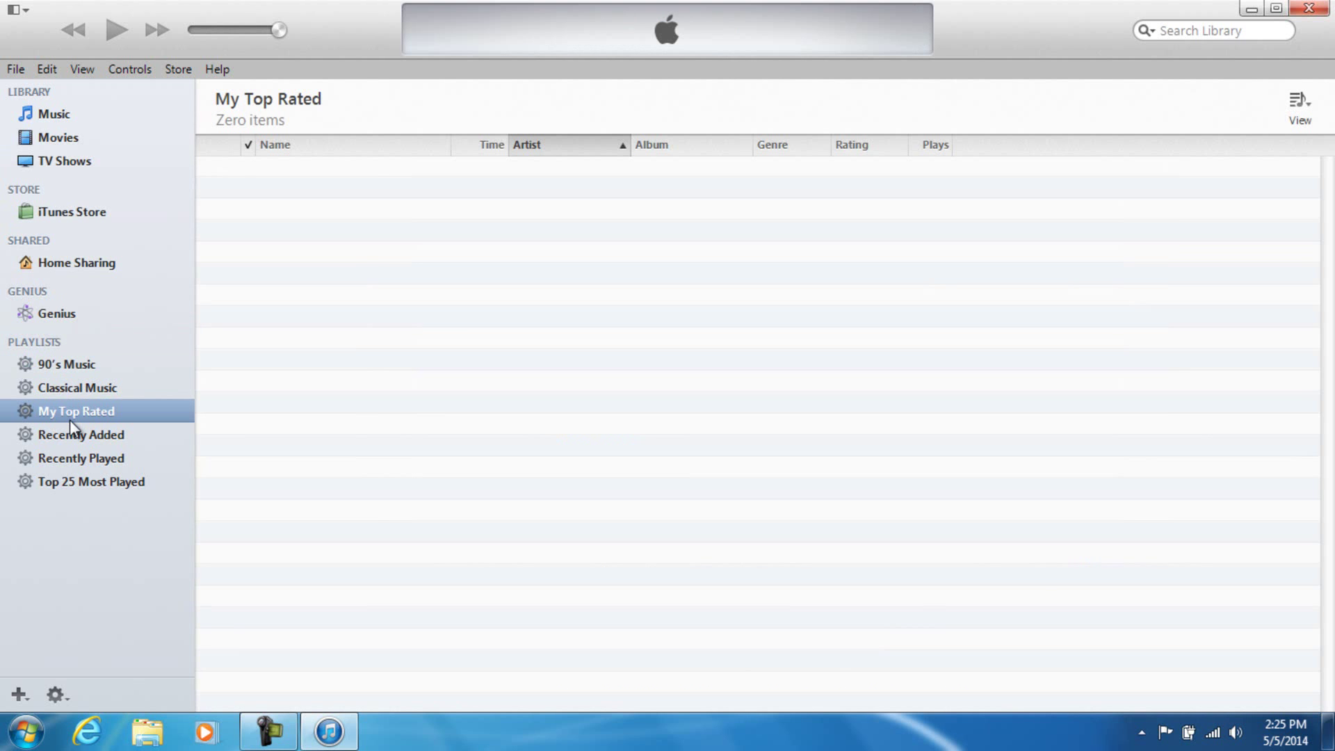
{"action": "left_click", "coordinate": [91, 481]}
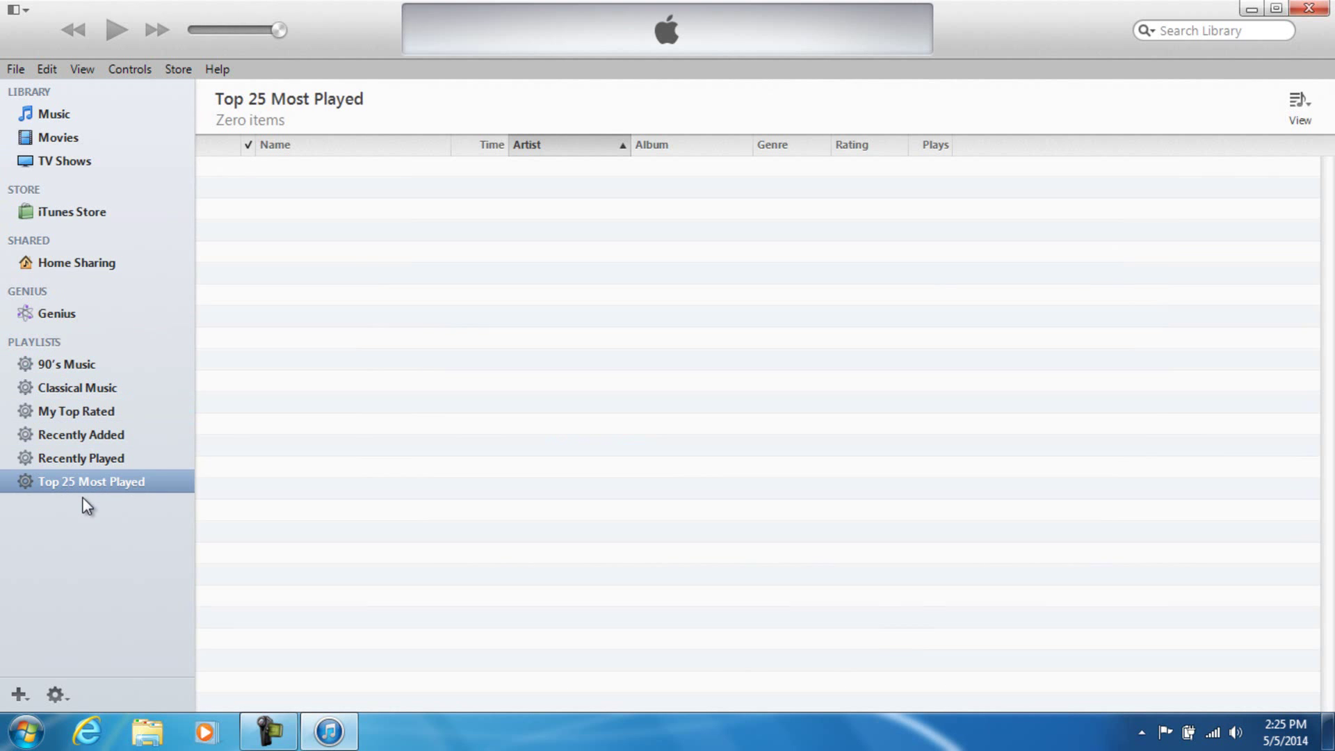
{"action": "left_click", "coordinate": [57, 113]}
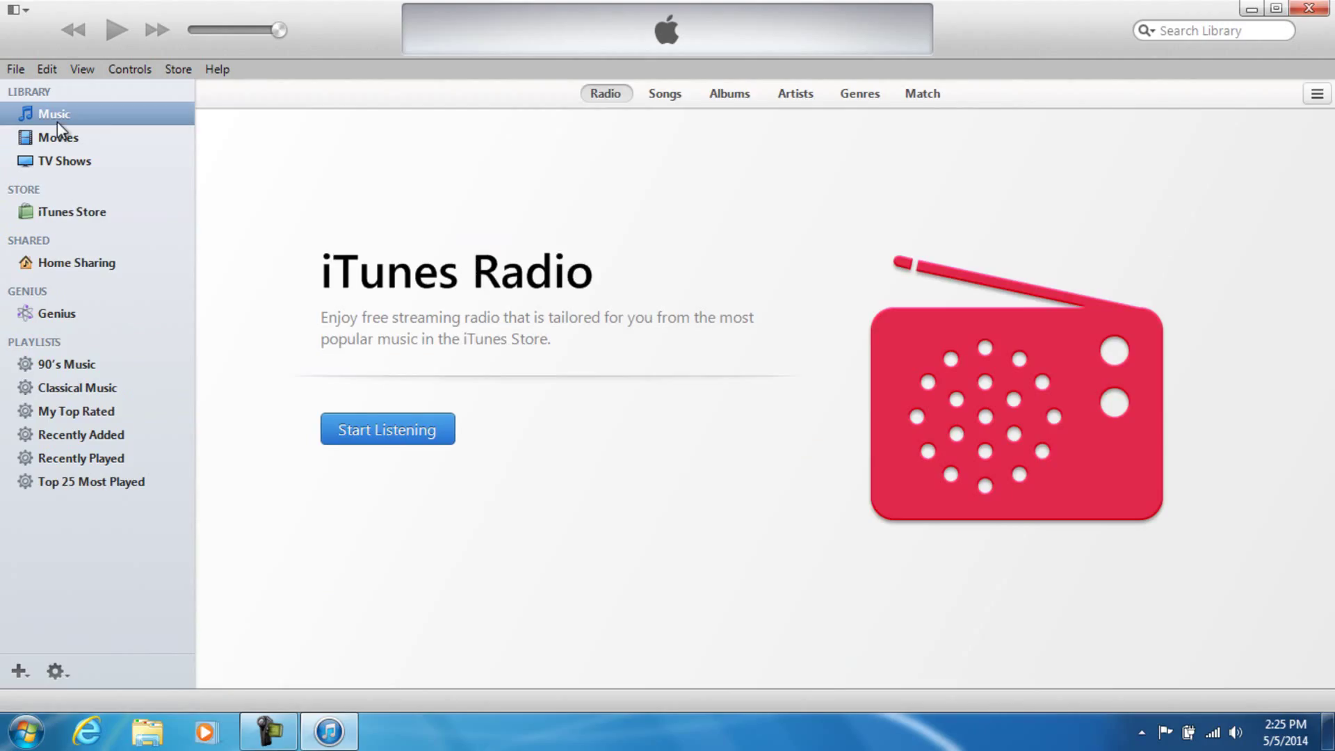
{"action": "mouse_move", "coordinate": [1081, 6]}
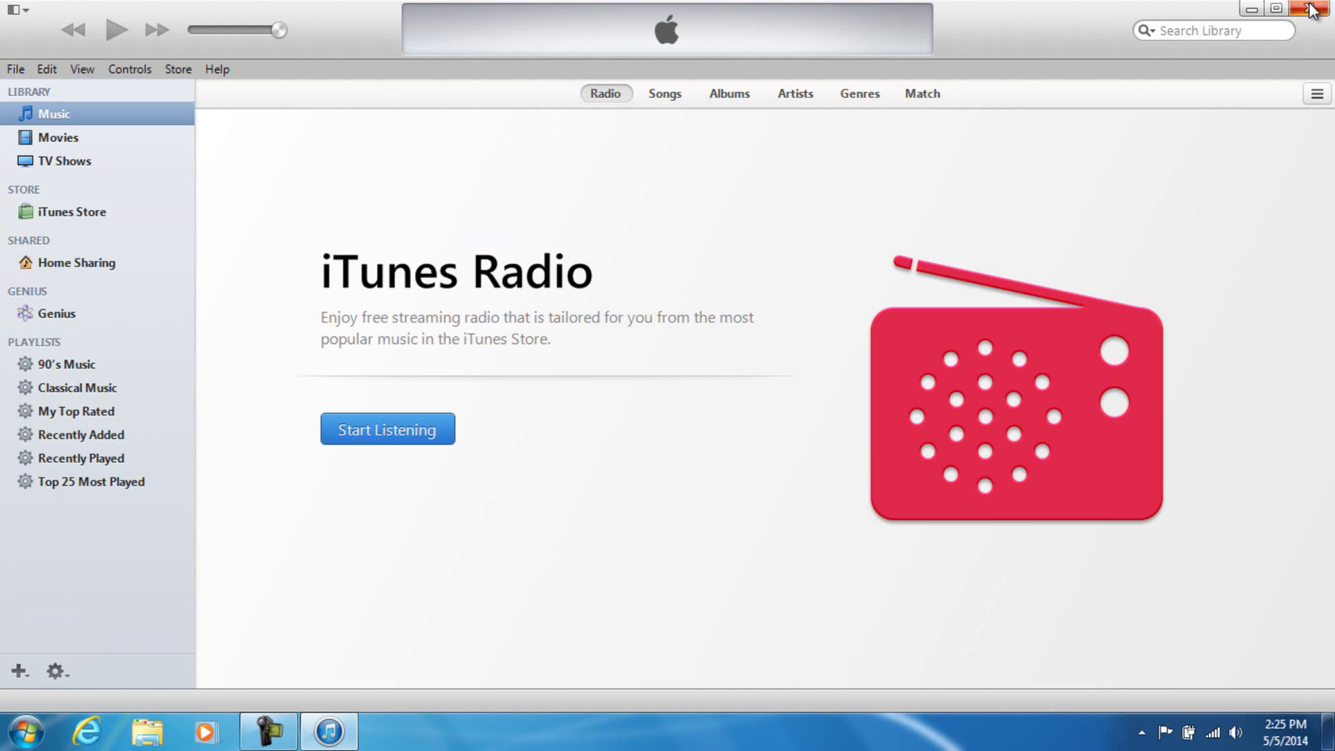
{"action": "left_click", "coordinate": [1318, 9]}
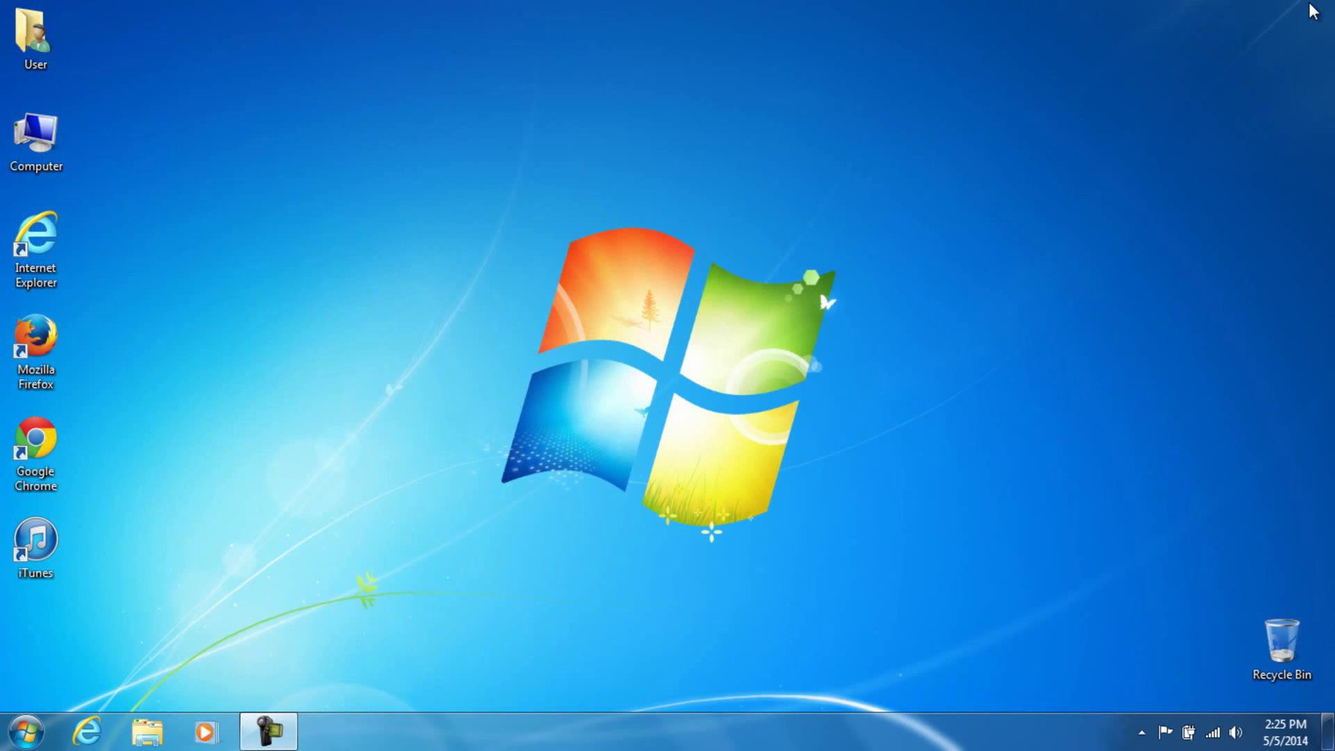